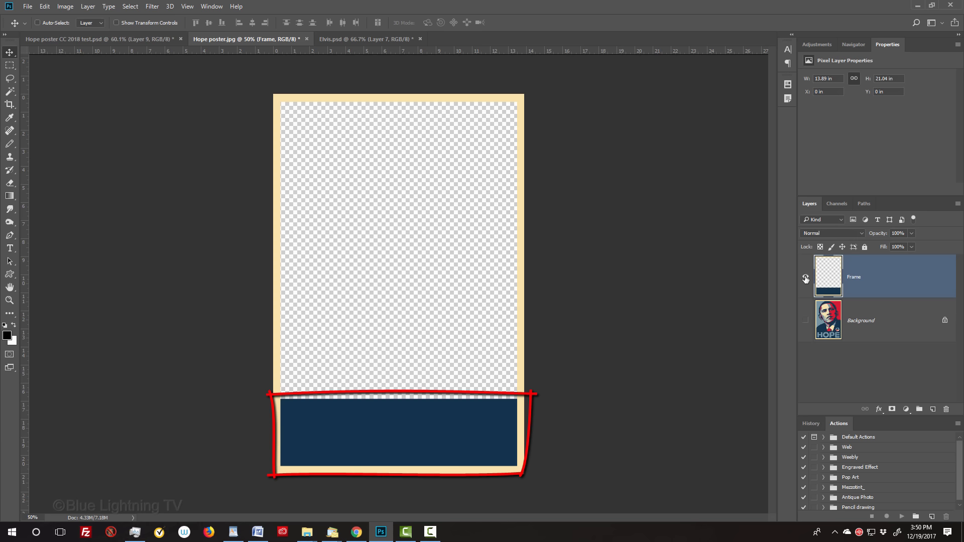
Toggle the Frame and Background layers in the poster, then select Elvis's head and shoulders in his photo
left_click(804, 320)
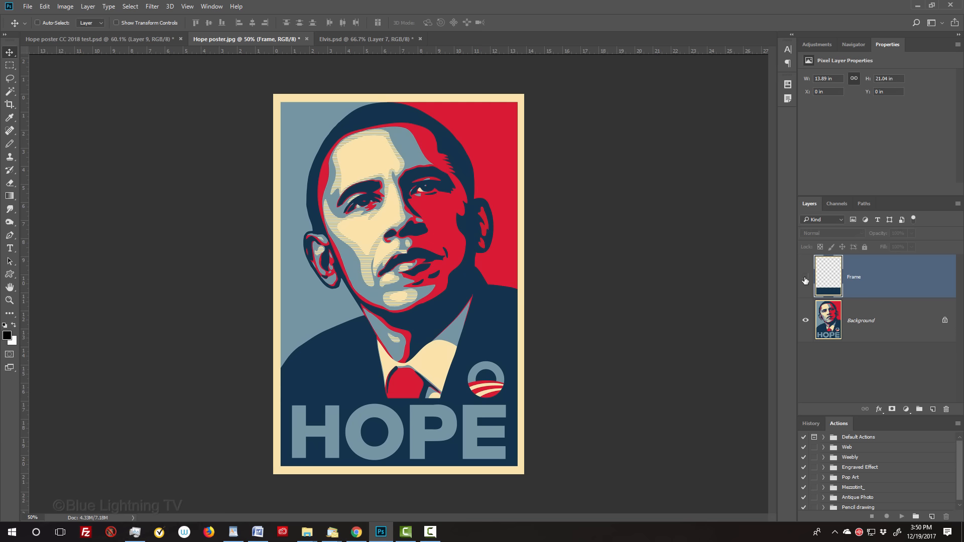
left_click(366, 39)
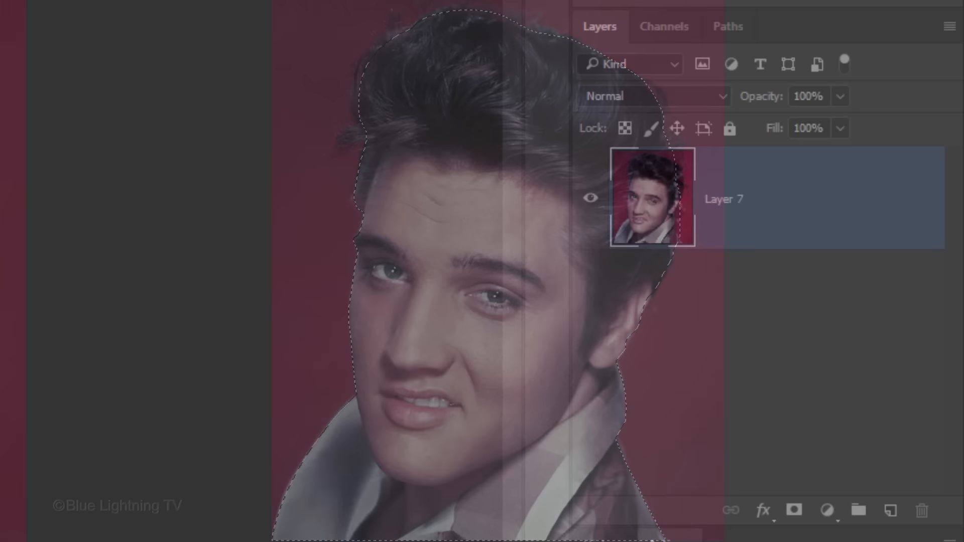
Add a layer mask hiding the red backdrop and convert the Elvis layer to a smart object
left_click(794, 510)
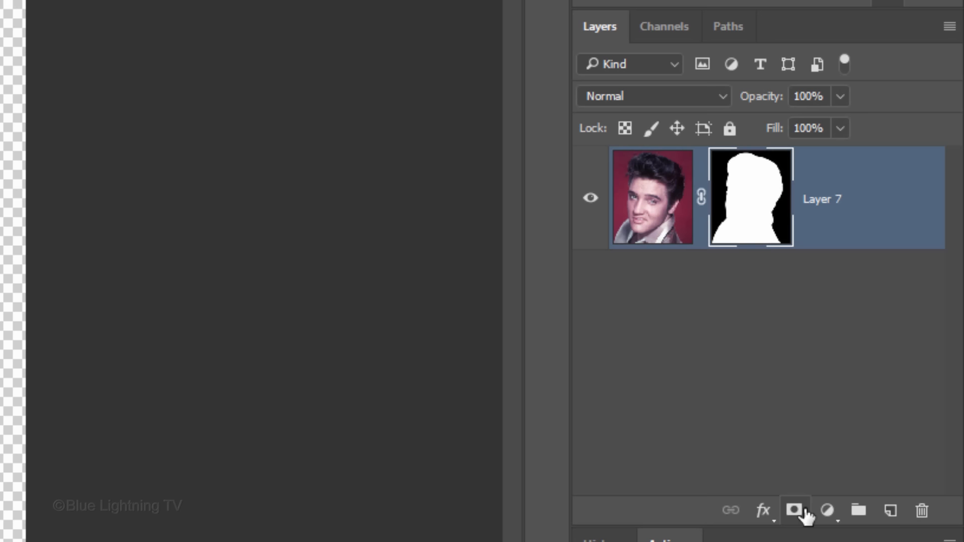
left_click(949, 27)
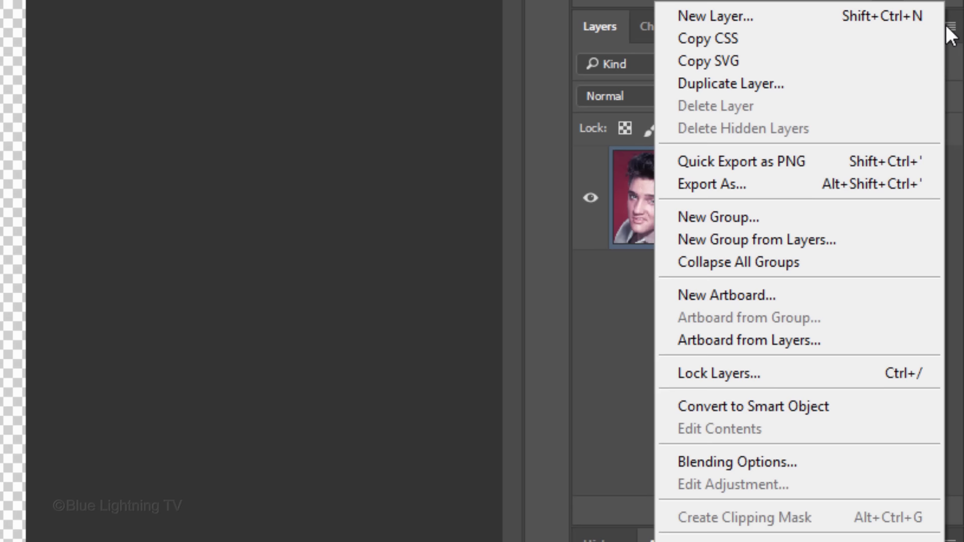
left_click(752, 406)
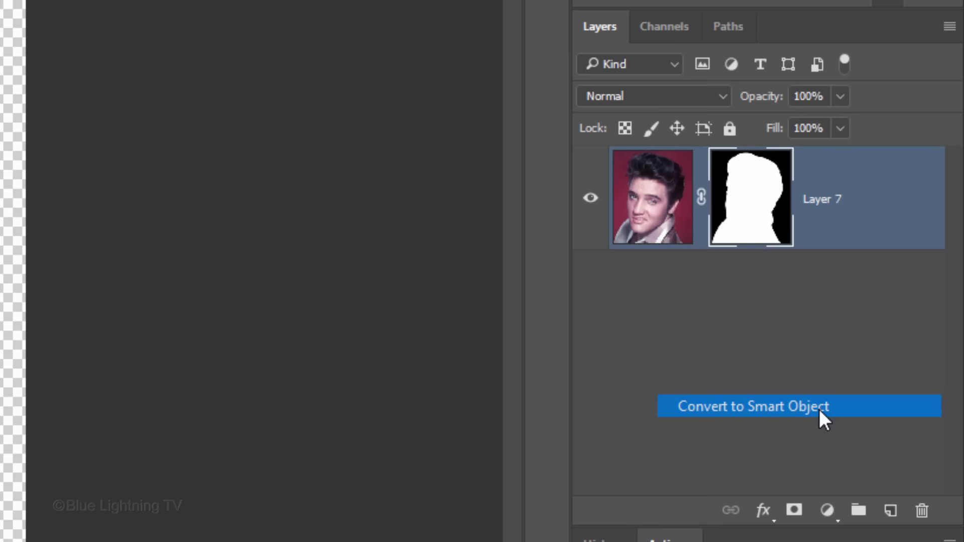
left_click(752, 406)
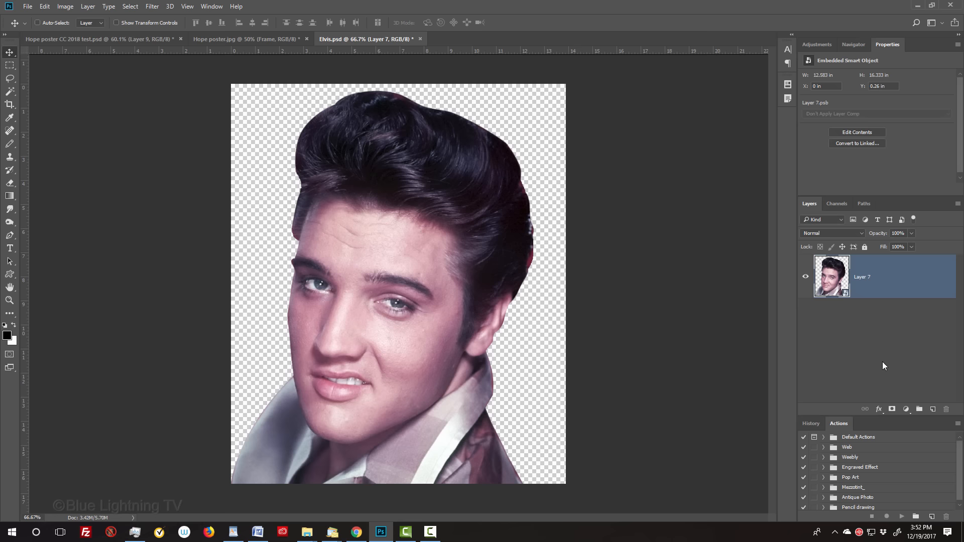
Bring the Elvis smart object into the Hope poster and add a blank layer above its Background
left_click(246, 39)
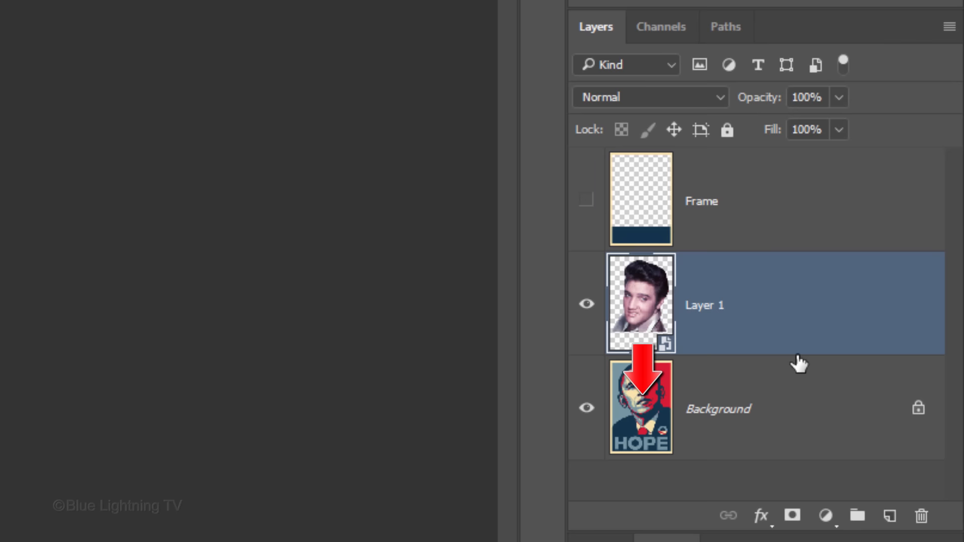
left_click(891, 515)
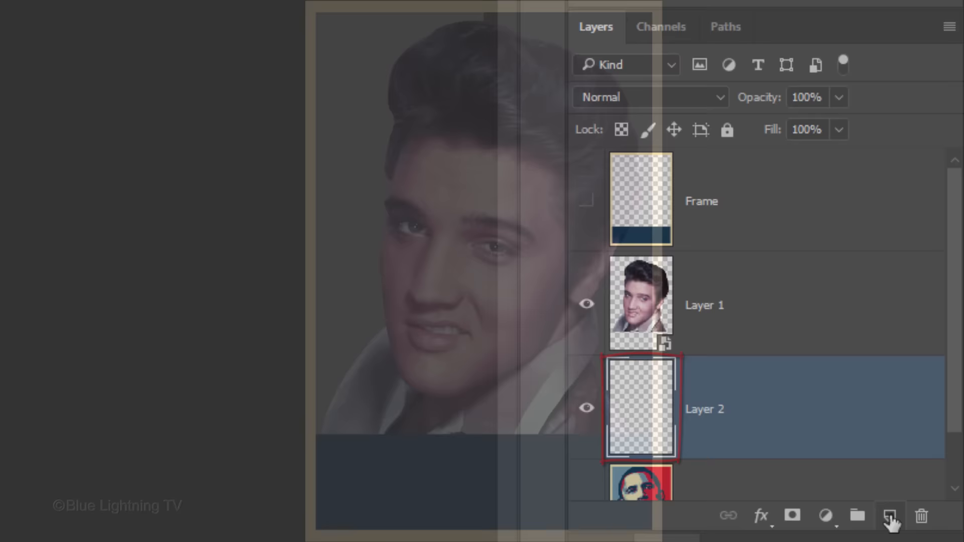
left_click(412, 66)
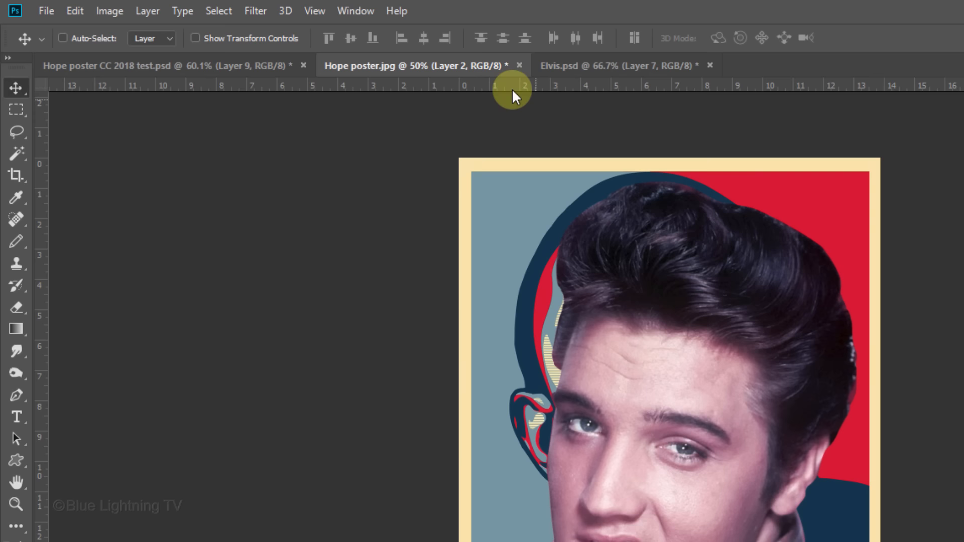
Turn on snapping to guides and fill the left half of the new layer with #808080 gray
left_click(314, 10)
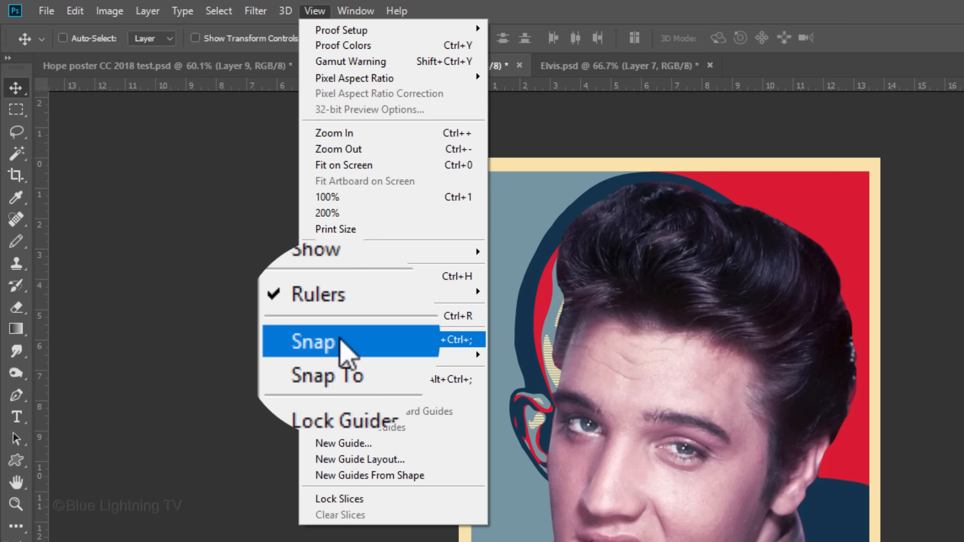
left_click(313, 341)
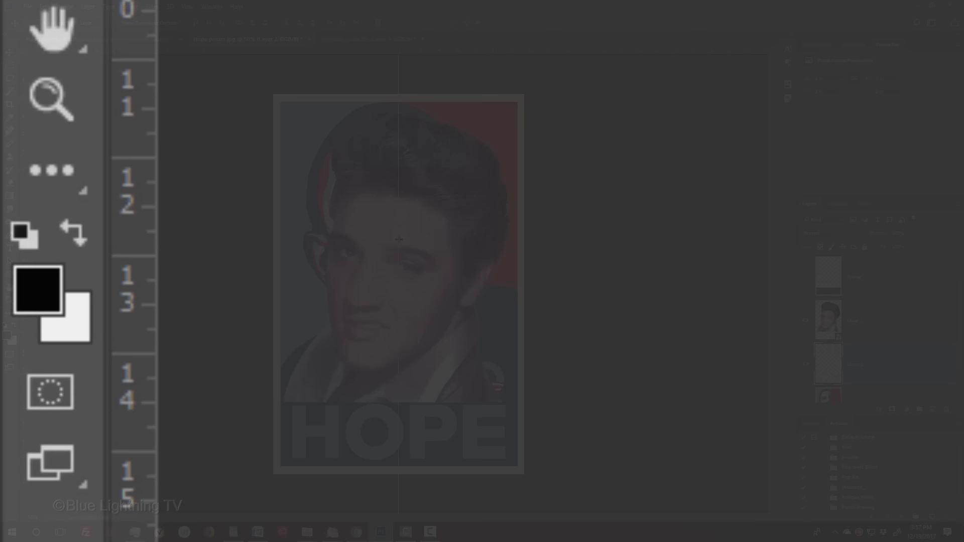
key("d")
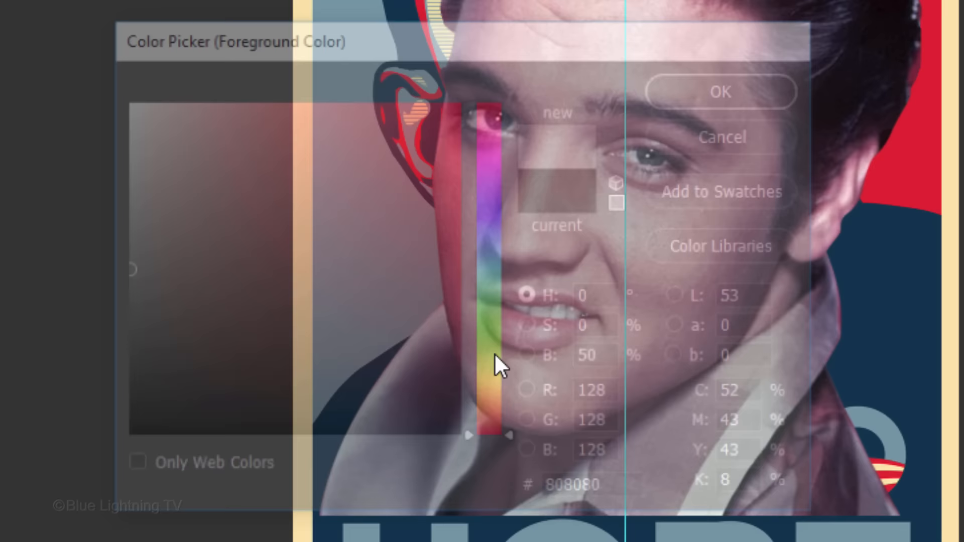
left_click(720, 92)
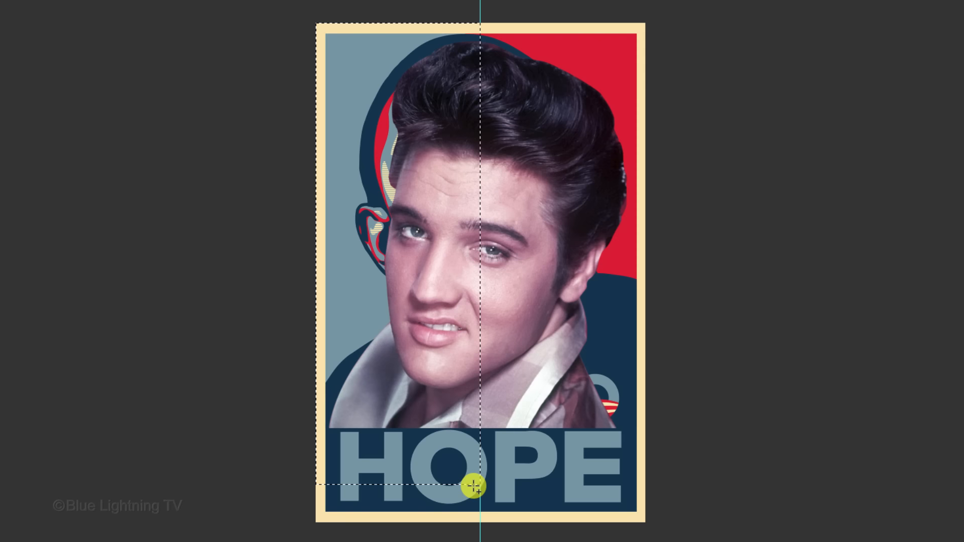
key("alt+Delete")
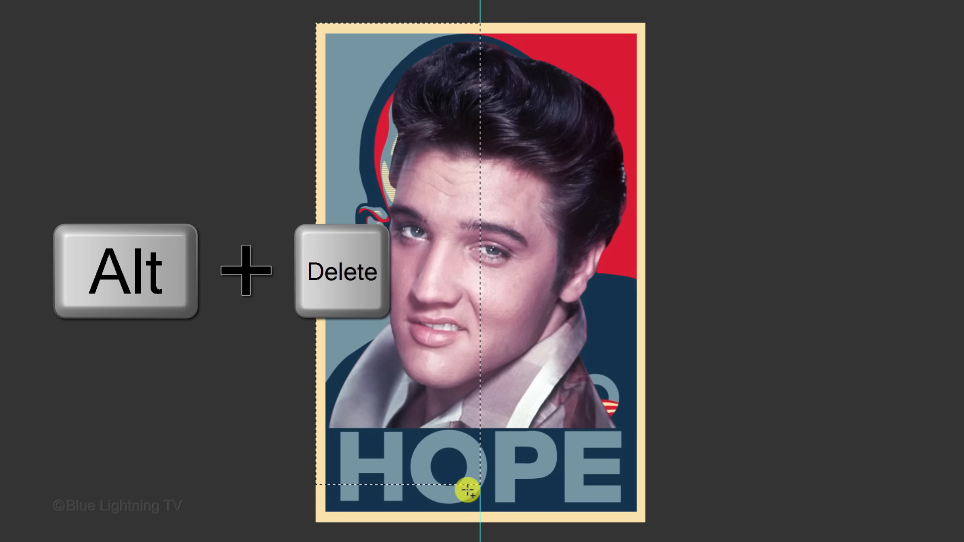
key("ctrl+d")
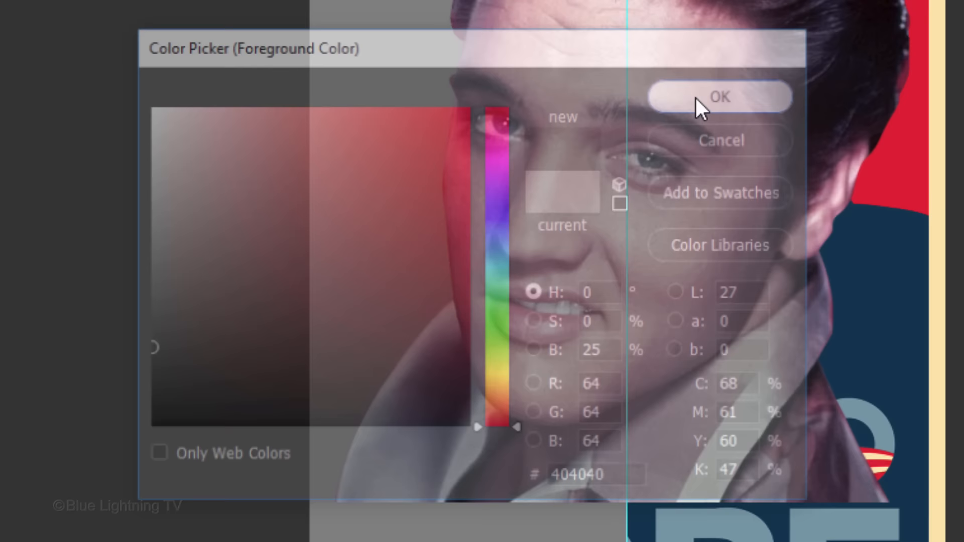
Fill the right half of the layer with #404040 dark gray and clear the selection
left_click(721, 96)
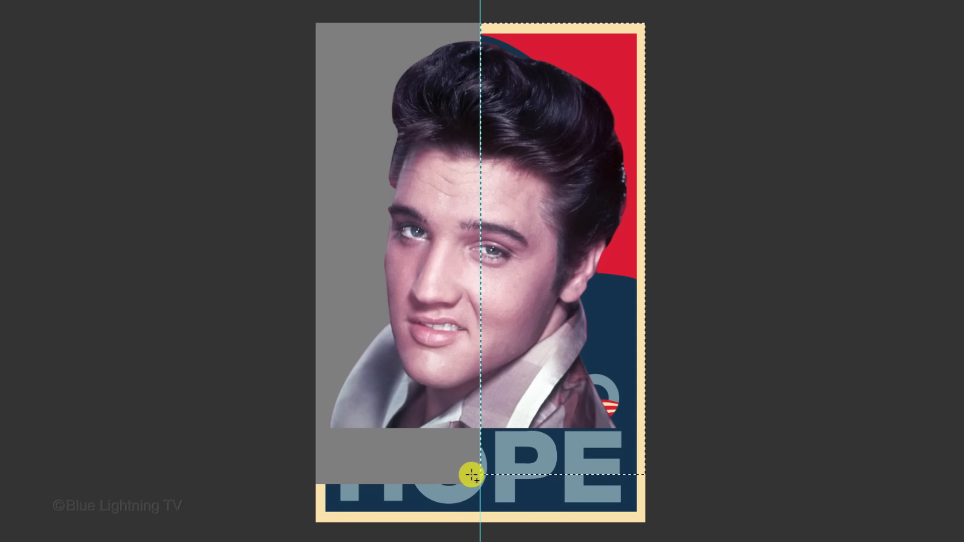
key("ctrl+d")
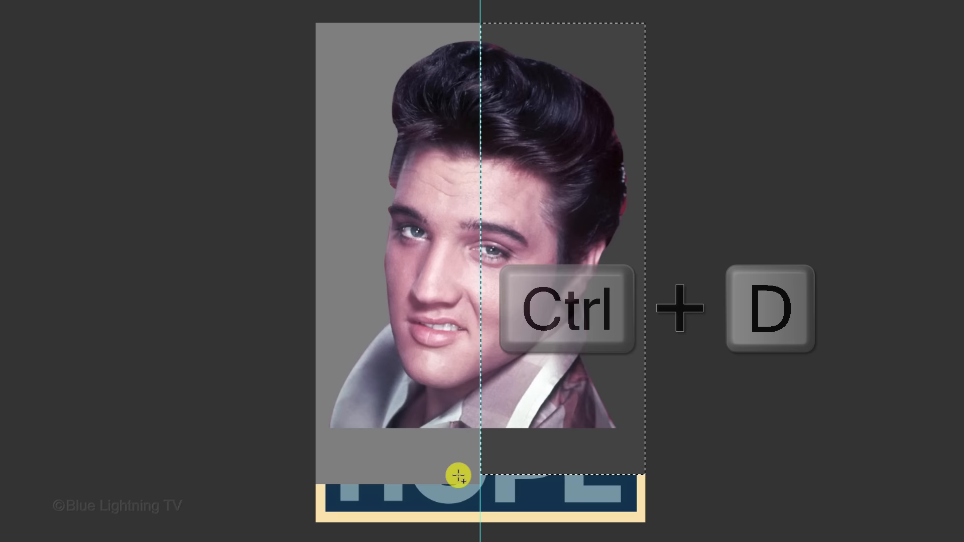
key("ctrl+d")
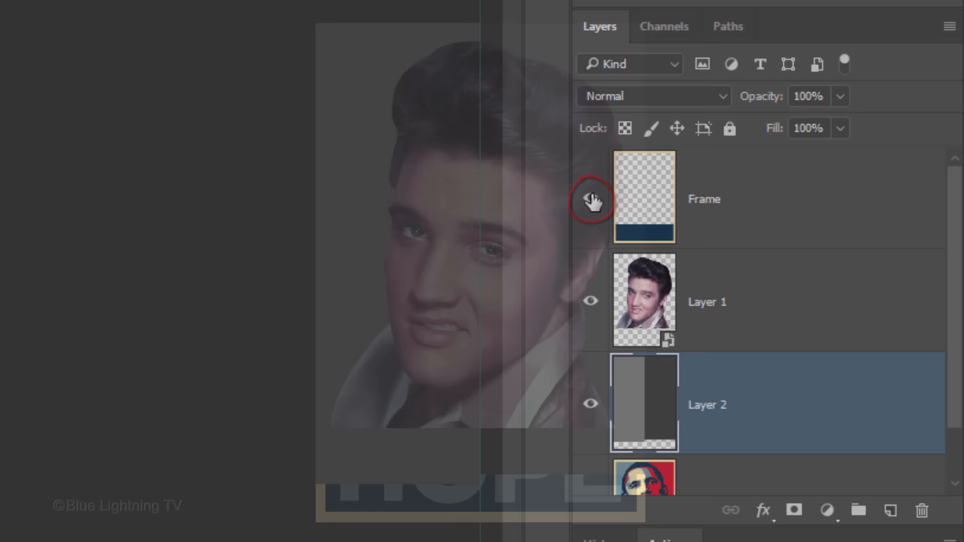
Make the Frame layer visible again so the cream border sits over Elvis and the gray halves
left_click(590, 199)
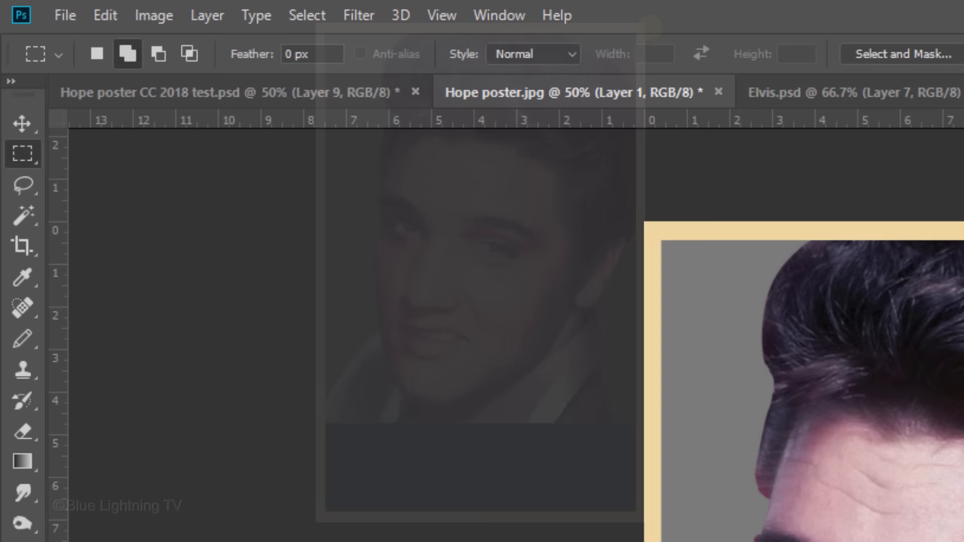
Apply a Surface Blur with radius 10 and threshold 10 to the Elvis smart object
left_click(357, 15)
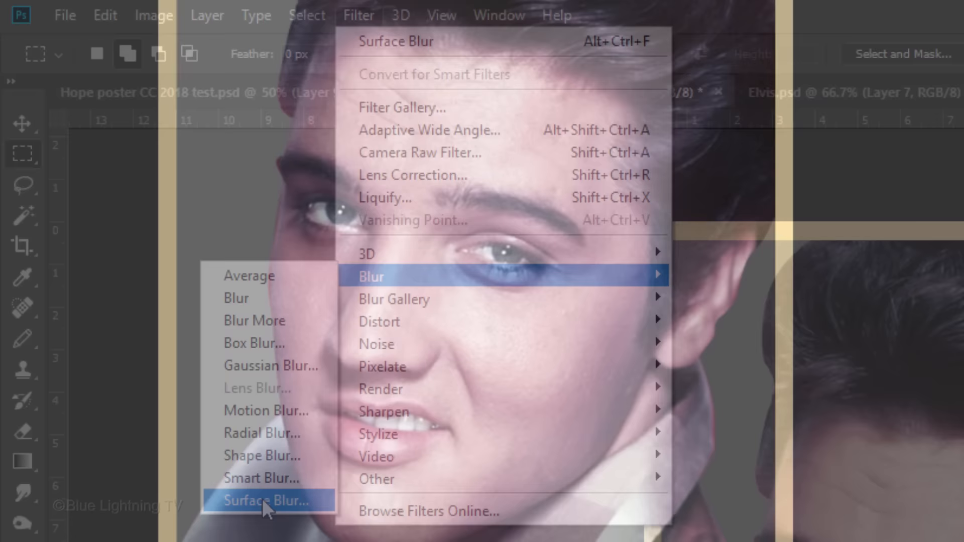
left_click(265, 500)
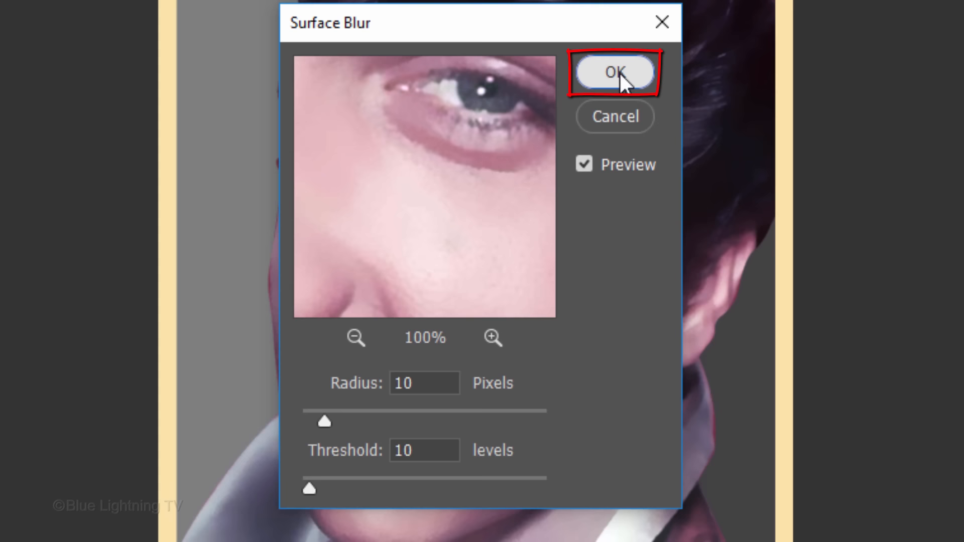
left_click(613, 72)
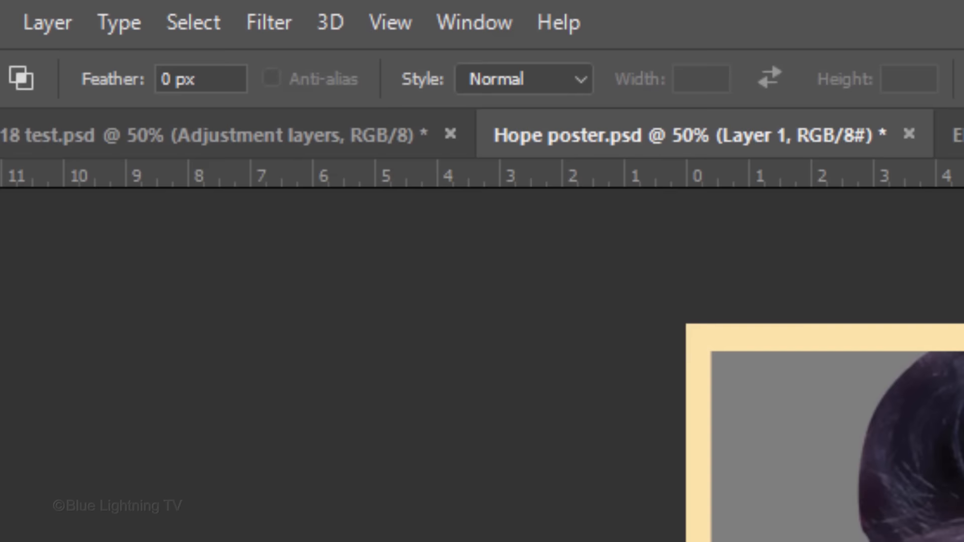
Apply the Artistic Cutout filter with levels 5, simplicity 5 and fidelity 1 to Elvis
left_click(268, 23)
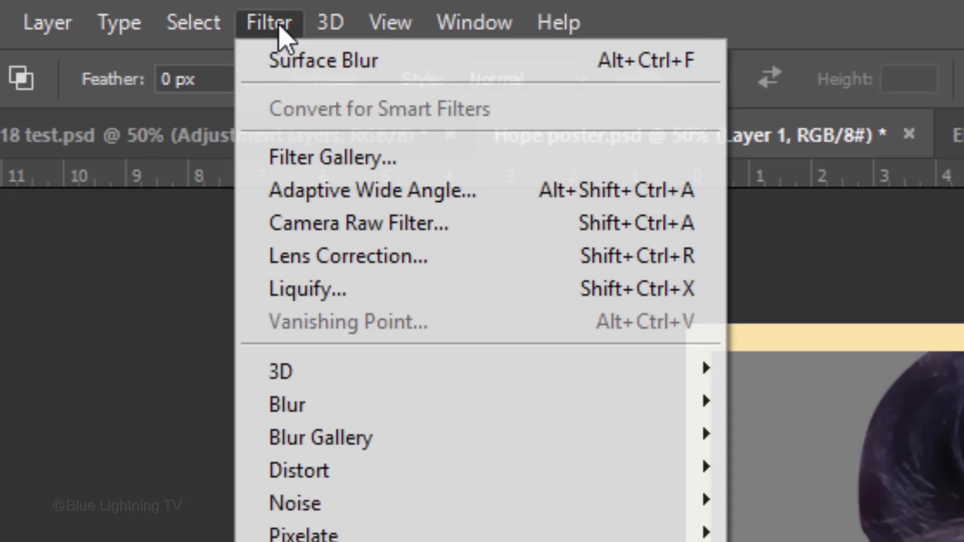
left_click(323, 60)
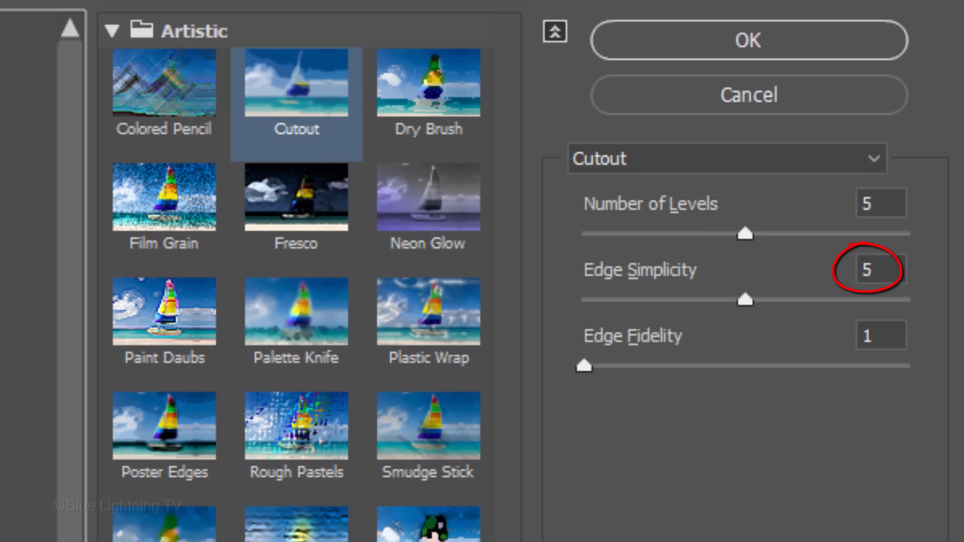
left_click(748, 39)
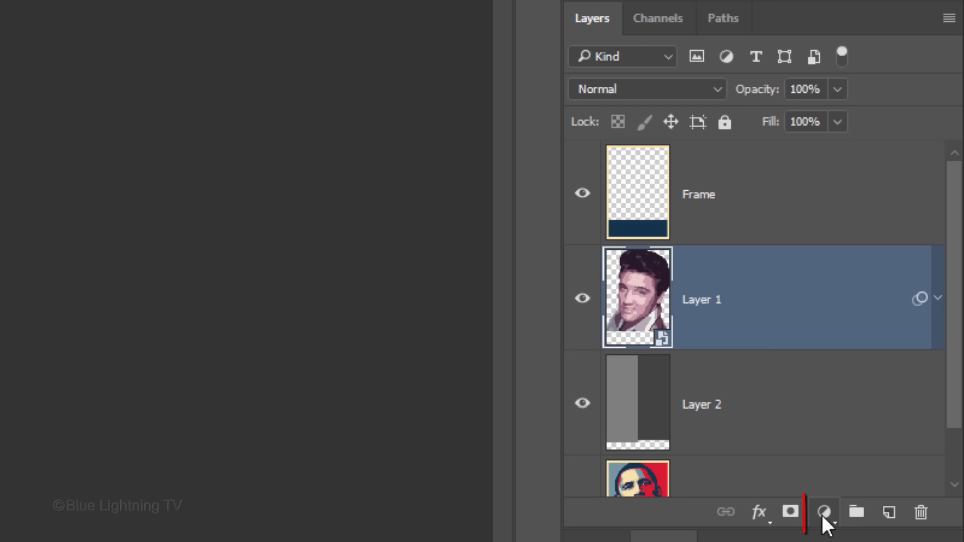
Add a Channel Mixer adjustment above Elvis, then a Posterize adjustment on top
left_click(824, 512)
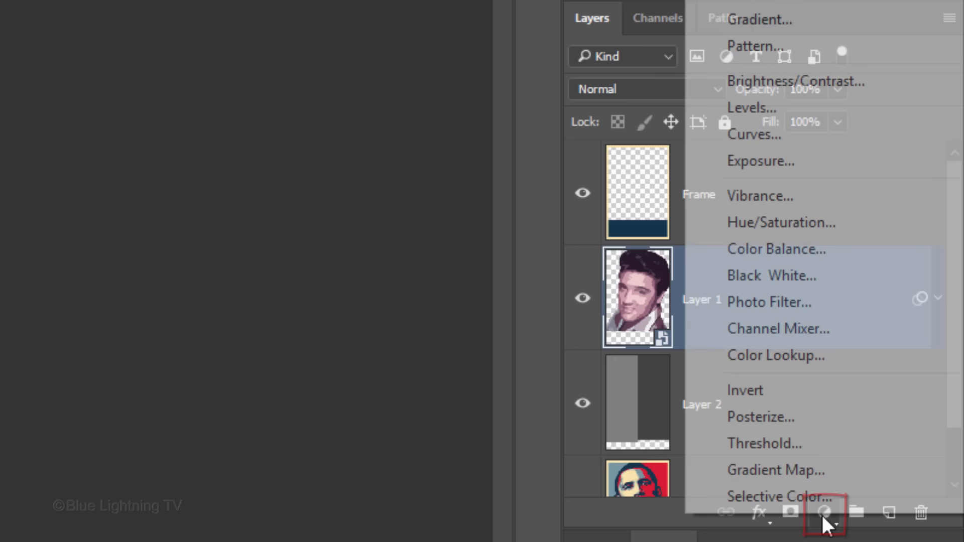
left_click(777, 328)
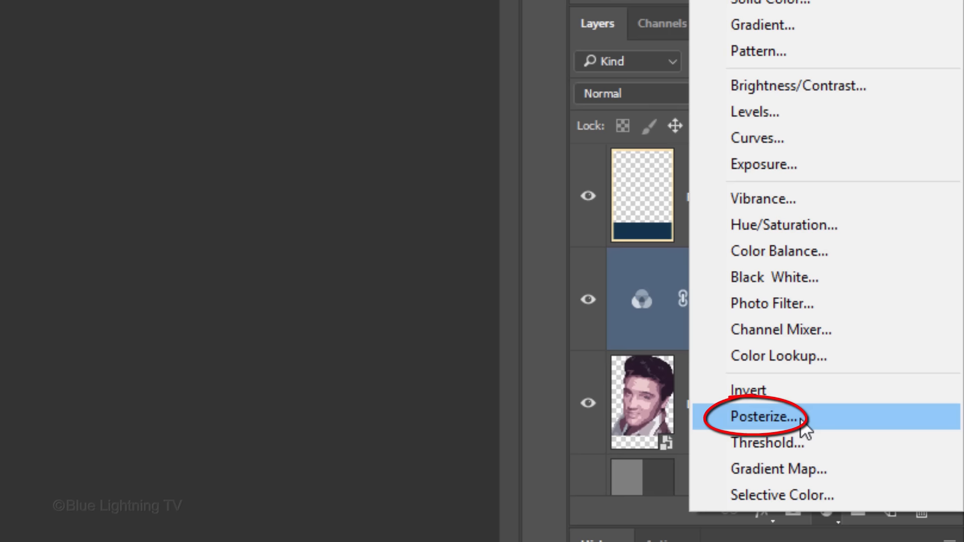
left_click(760, 416)
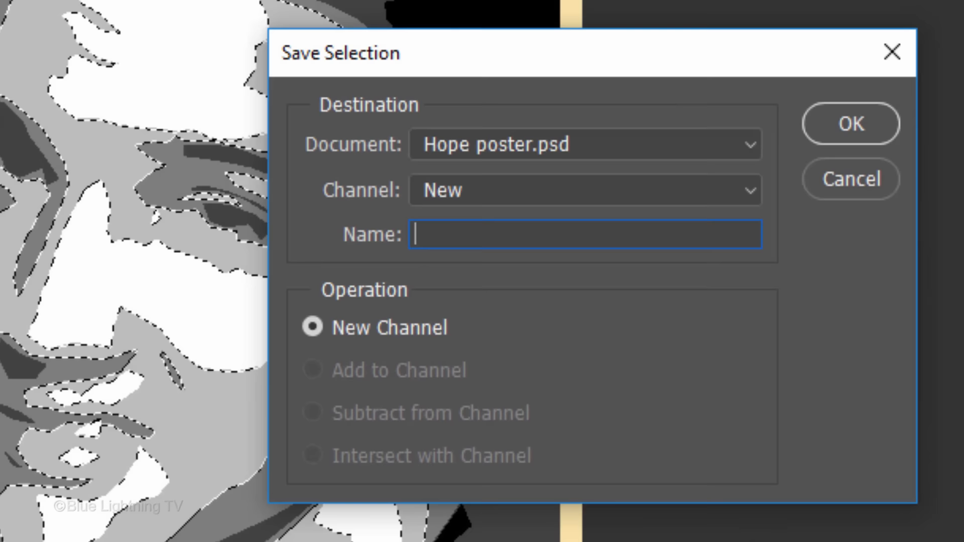
Save the brightest-tones selection as a new channel in Hope poster.psd
left_click(851, 123)
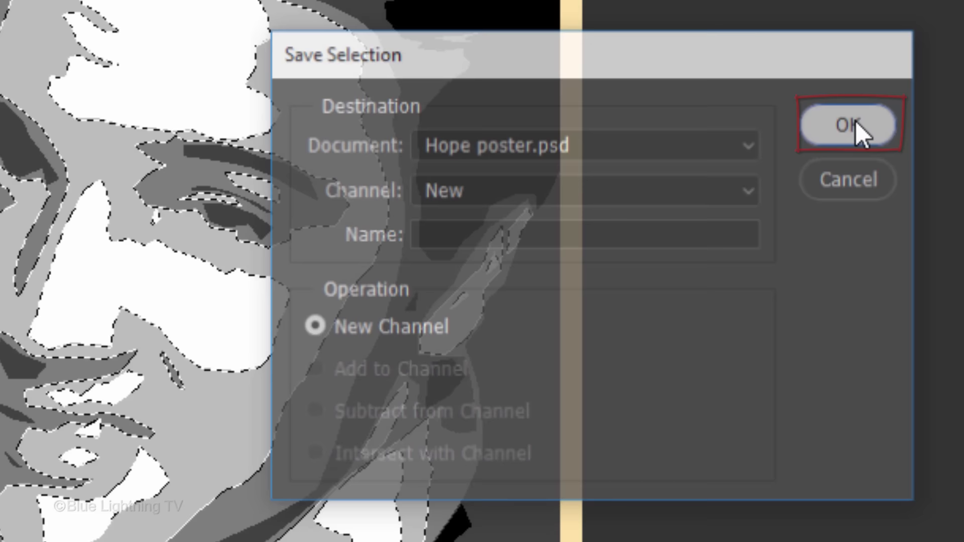
left_click(847, 122)
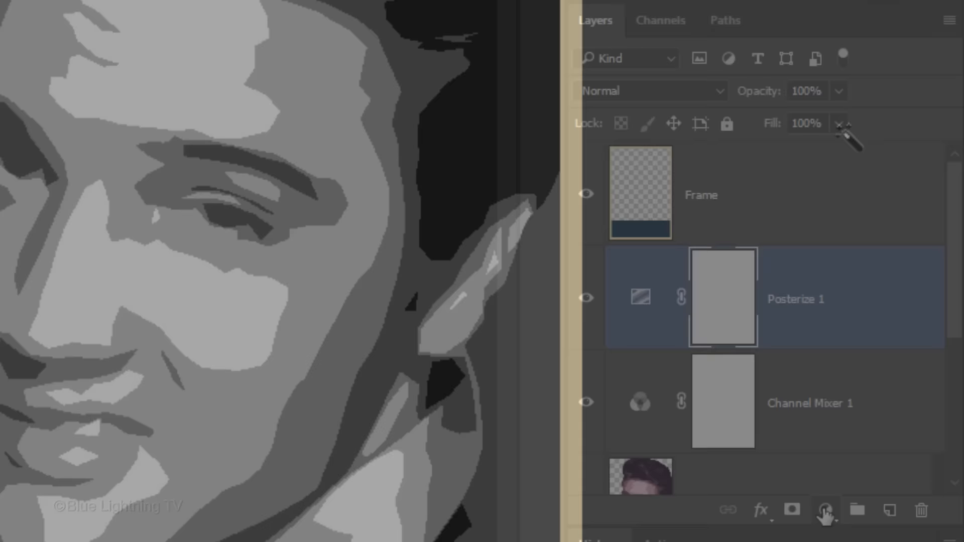
left_click(826, 510)
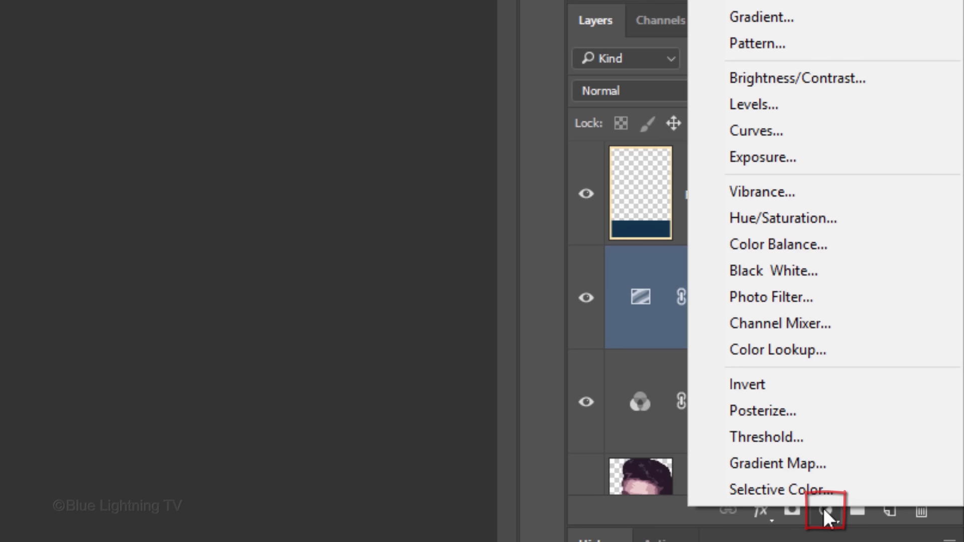
mouse_move(806, 471)
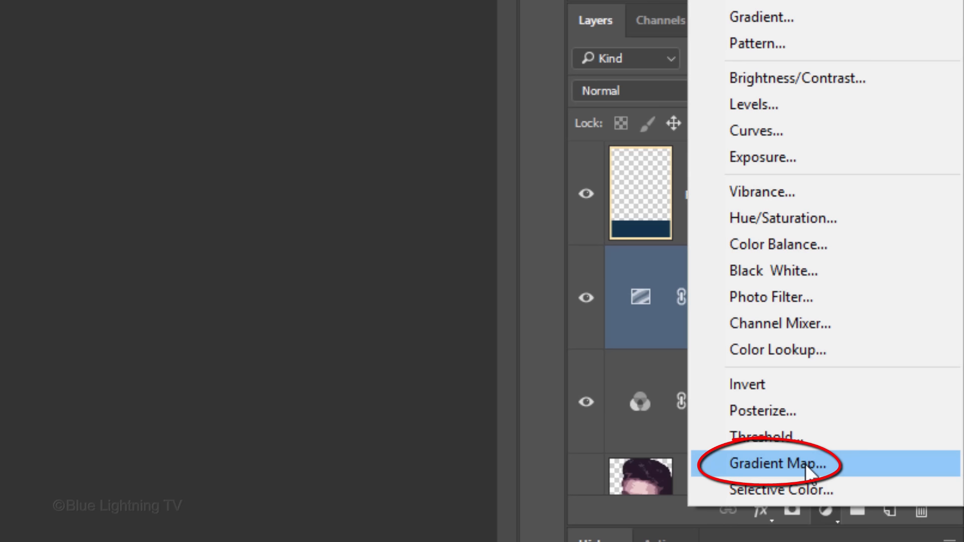
Add a Gradient Map adjustment and set its darkest stop to navy #00324D
left_click(778, 464)
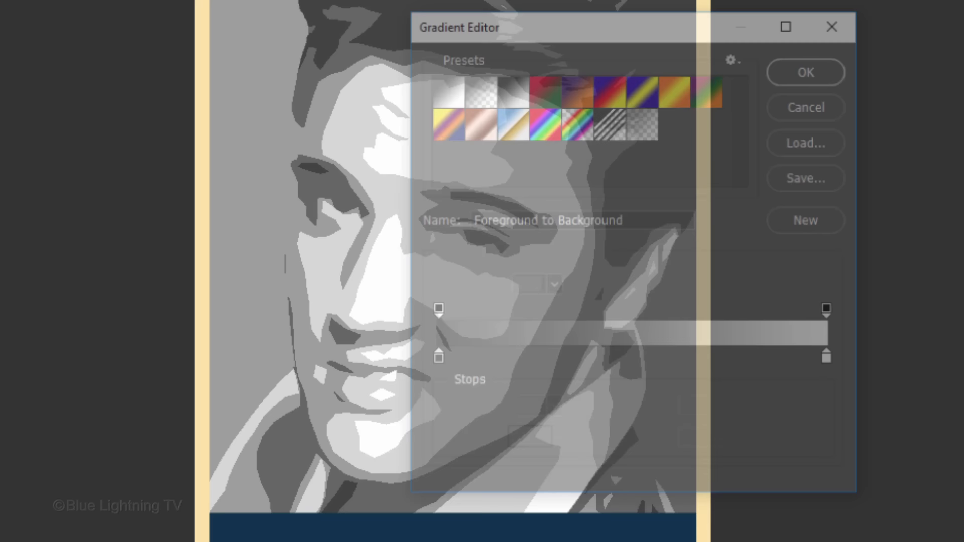
left_click(434, 360)
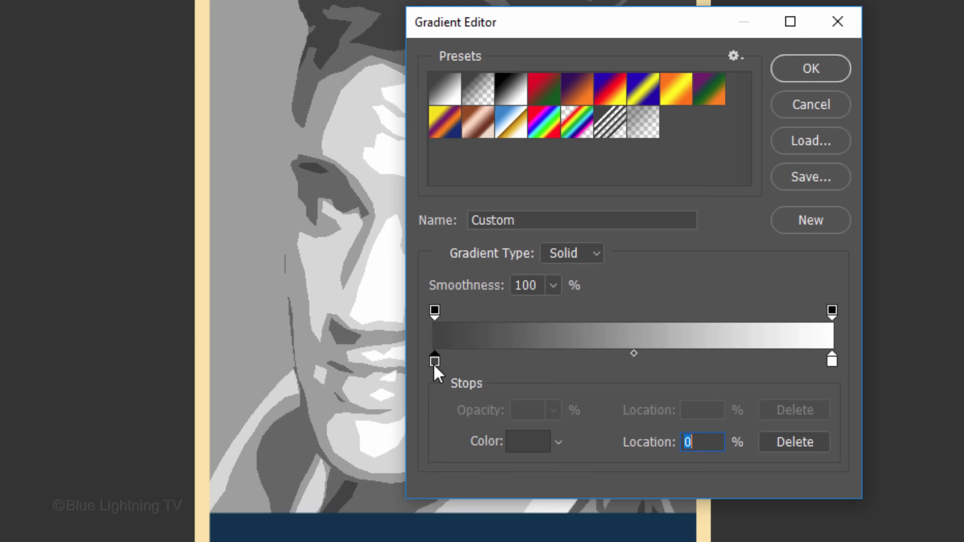
left_click(527, 442)
type("0032")
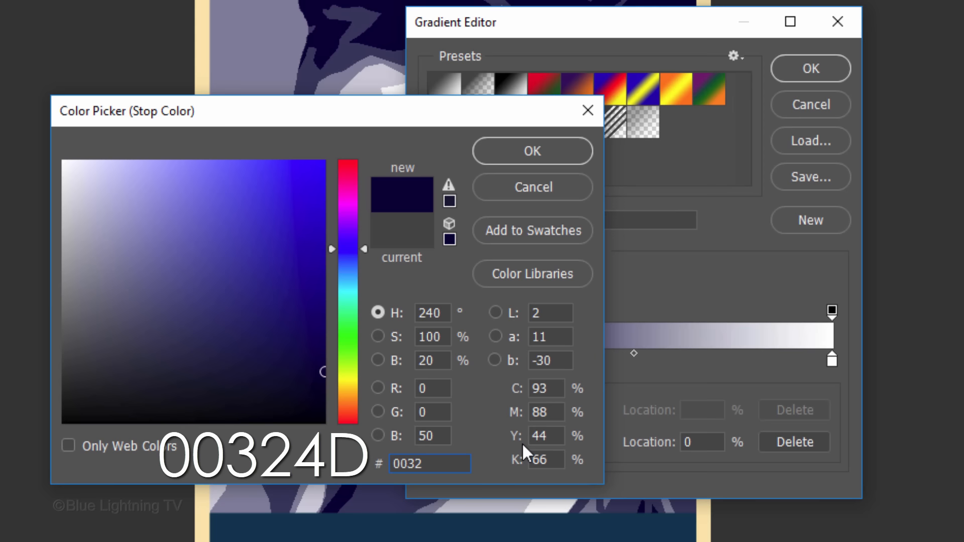
key("Return")
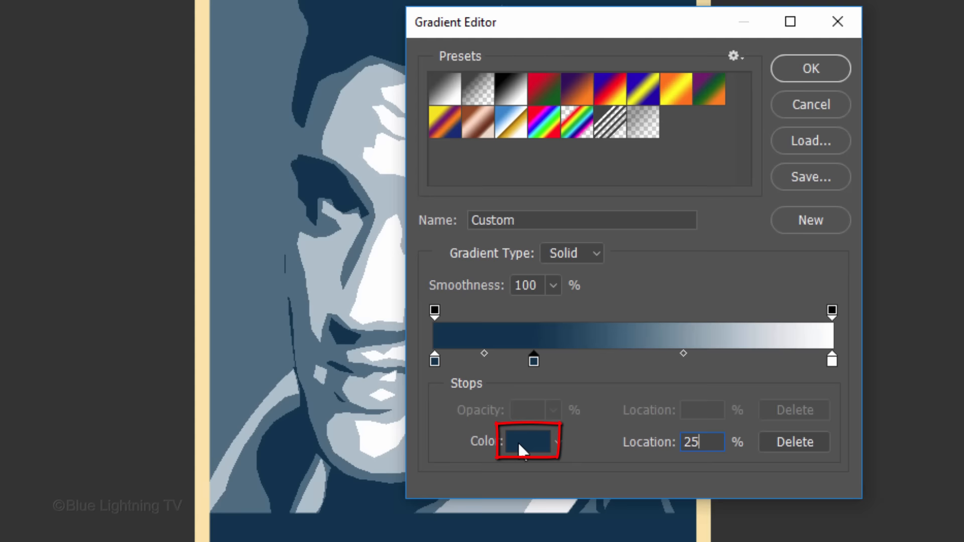
Set gradient stops to red E01825 at 25%, gray-blue 7498A4 at 50%, cream FDE5A9 at 75-100%, and apply
left_click(525, 442)
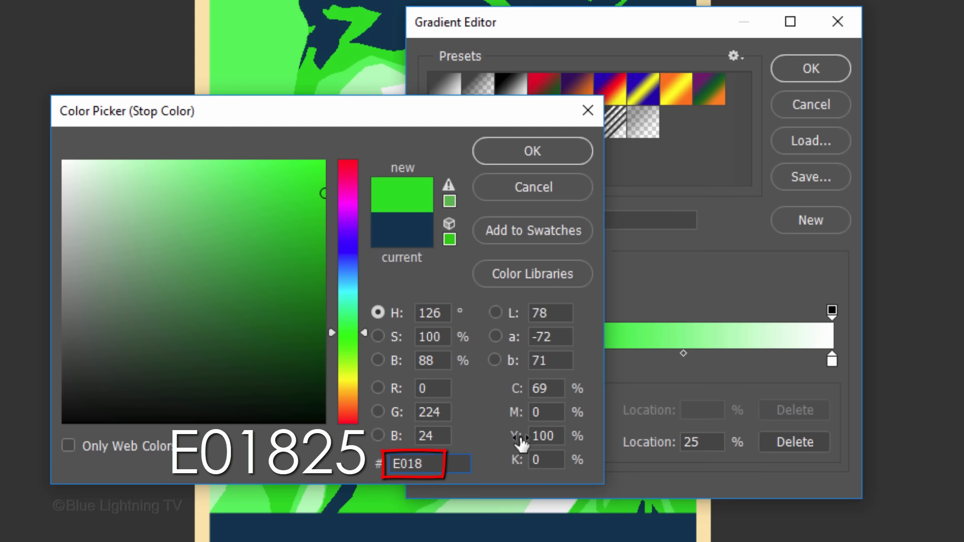
left_click(531, 151)
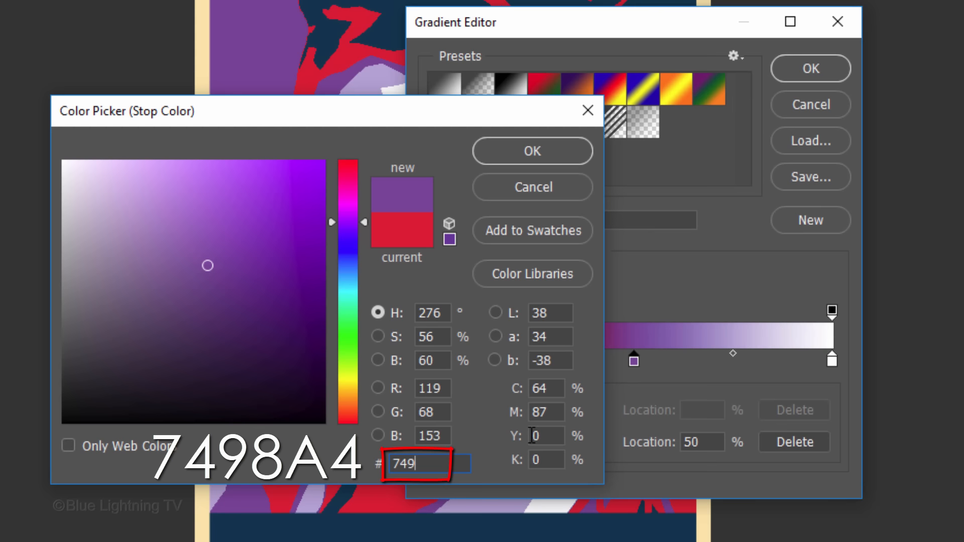
left_click(530, 151)
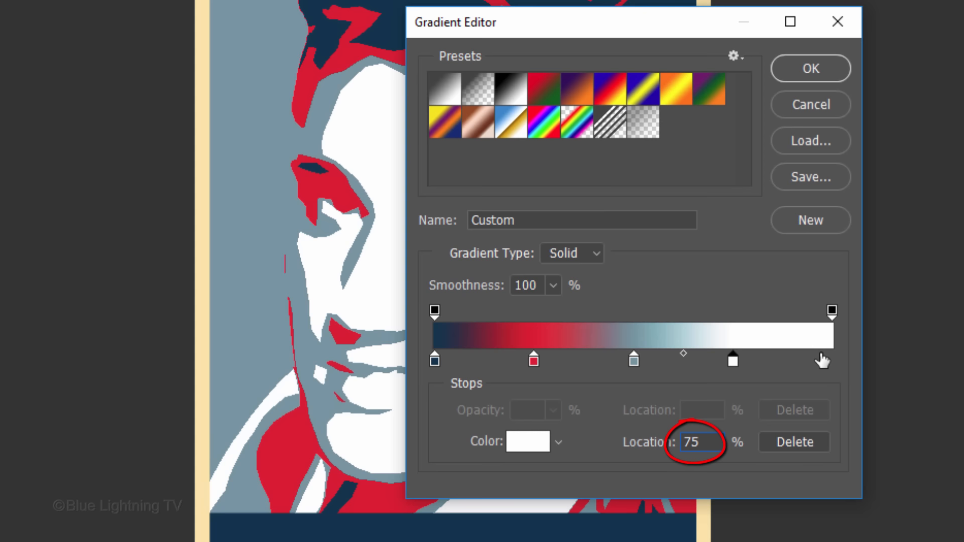
left_click(524, 442)
type("FDE5A9")
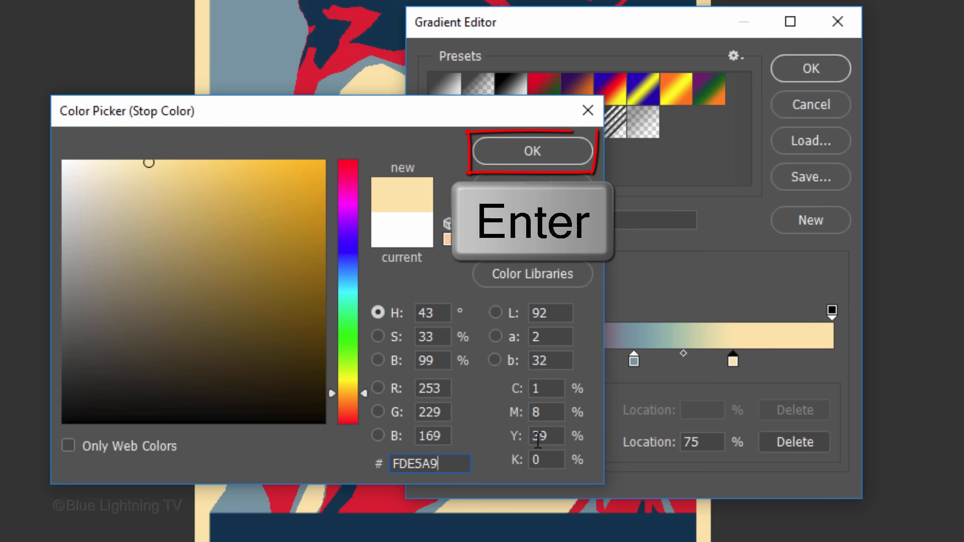
left_click(531, 151)
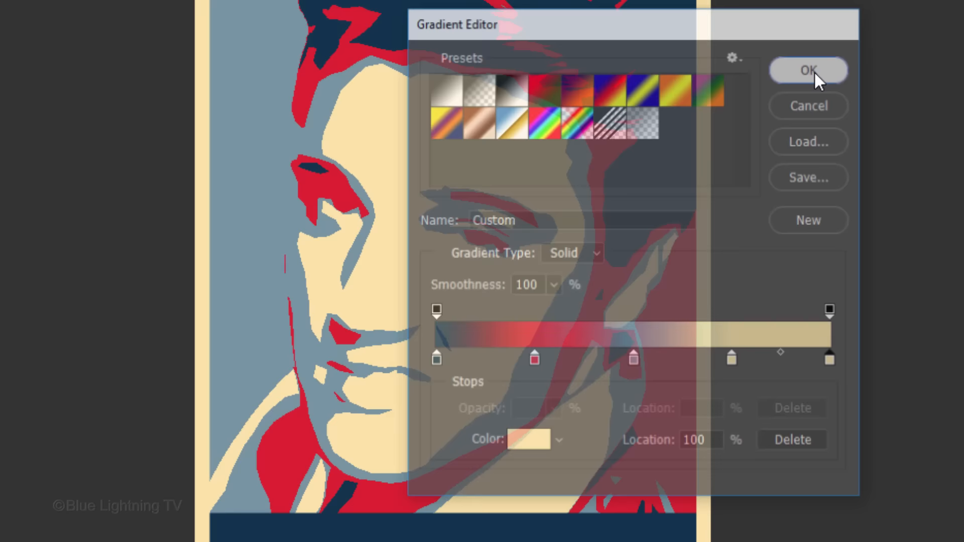
left_click(808, 70)
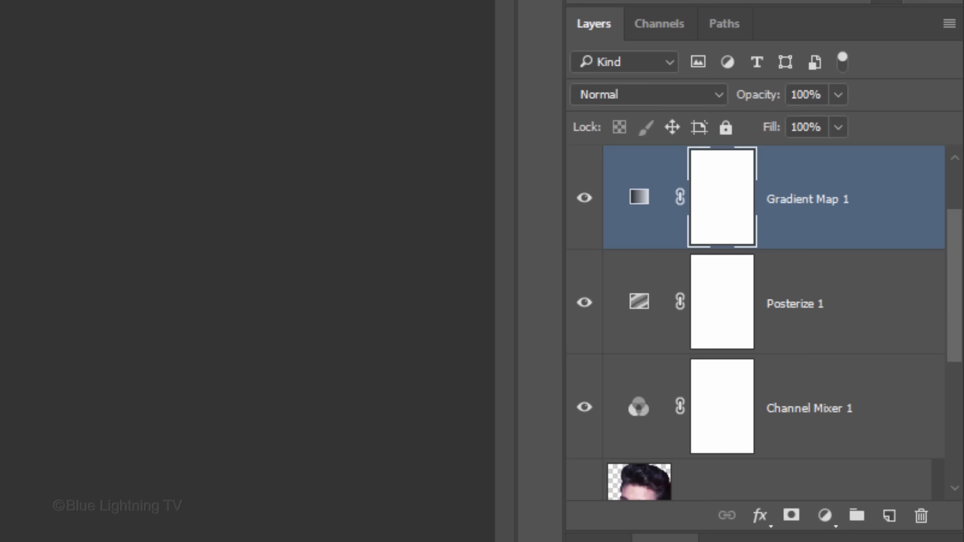
Group Gradient Map 1, Posterize and Channel Mixer 1 into a folder named 'Adjustment layers'
left_click(809, 408)
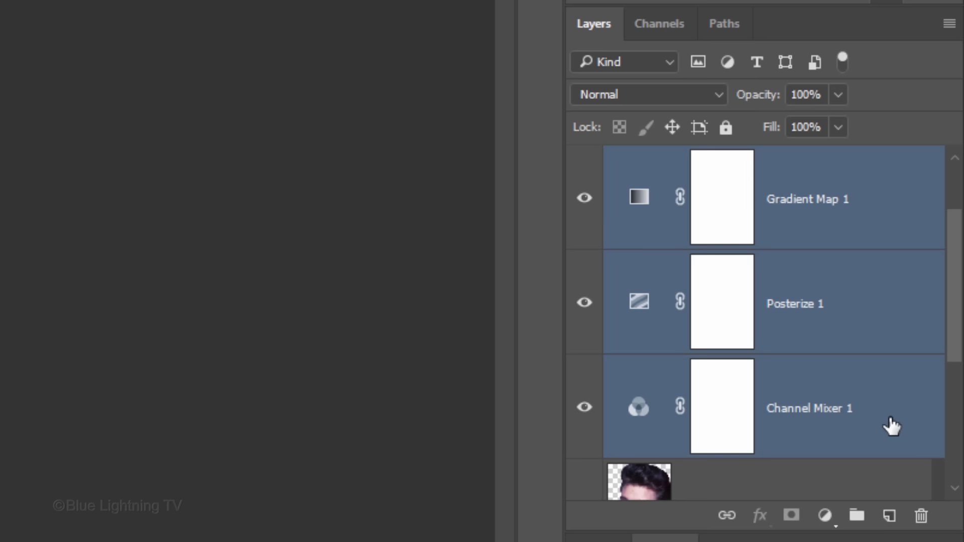
key("ctrl+g")
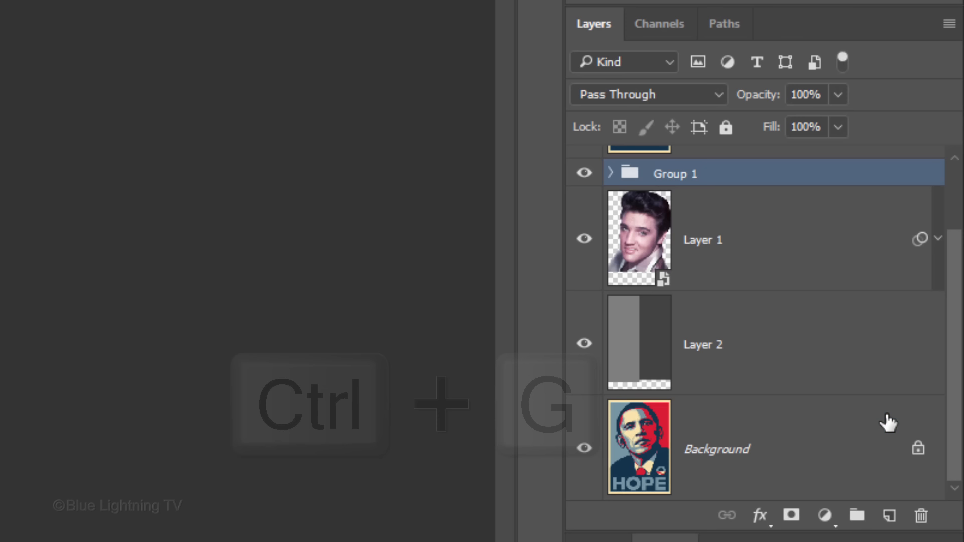
key("ctrl+g")
type("Adjustment layers")
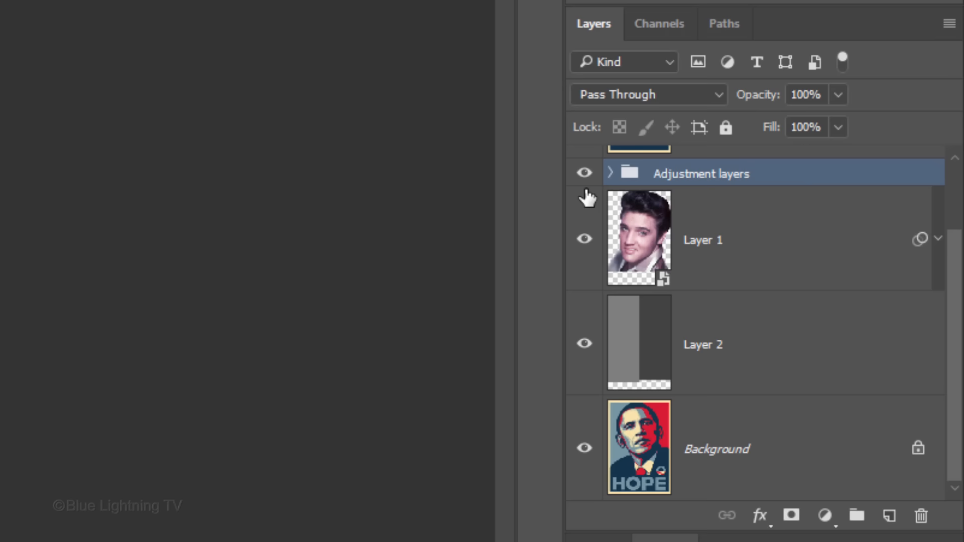
Create Layer 3 above Elvis and fill it with mid gray 808080
left_click(890, 515)
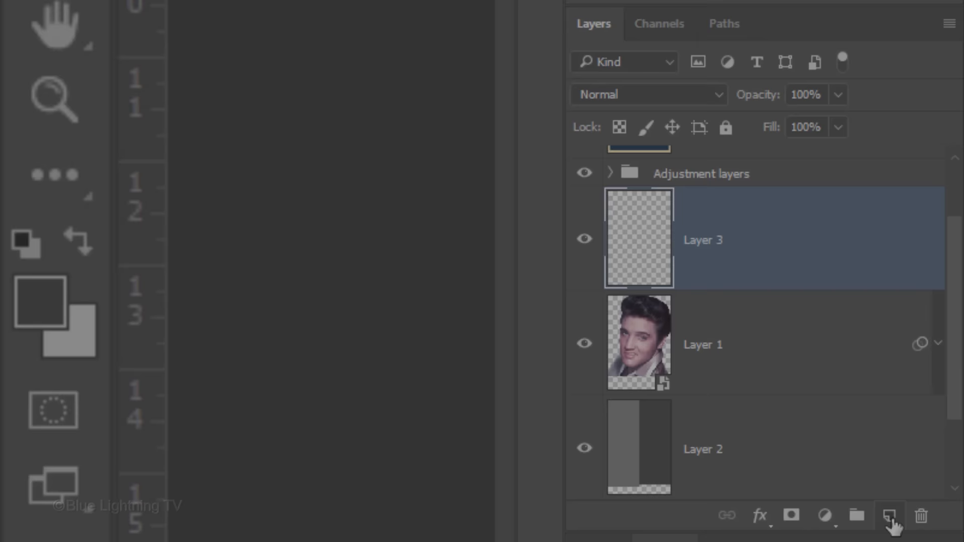
left_click(40, 296)
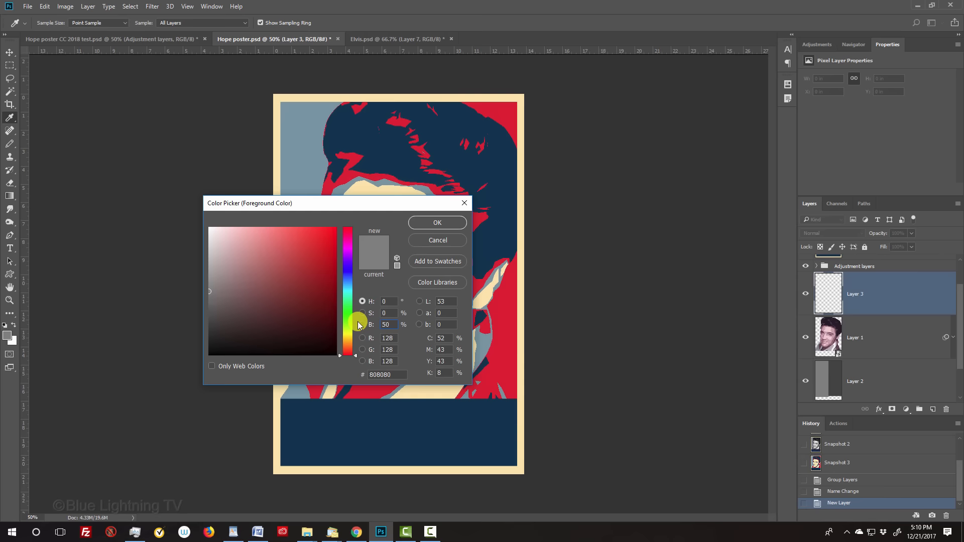
left_click(437, 222)
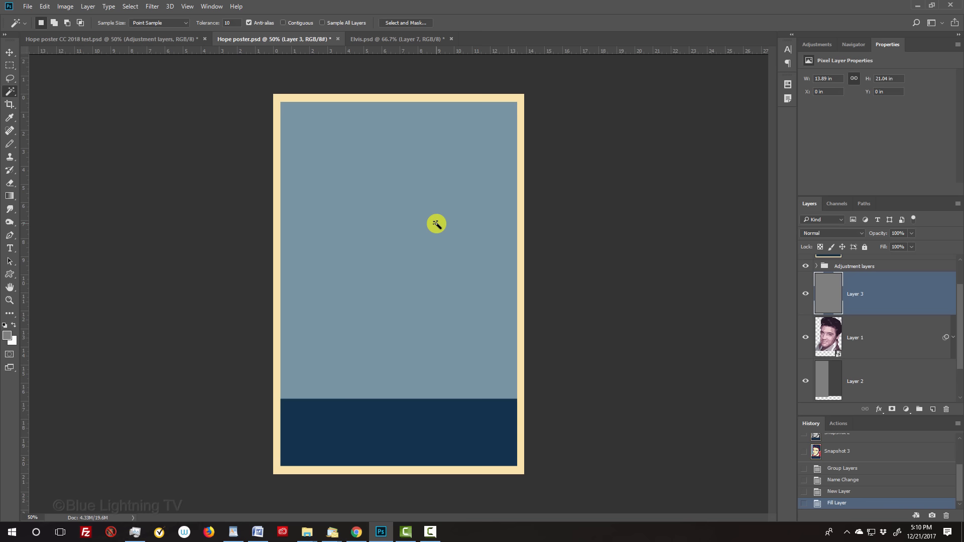
left_click(151, 6)
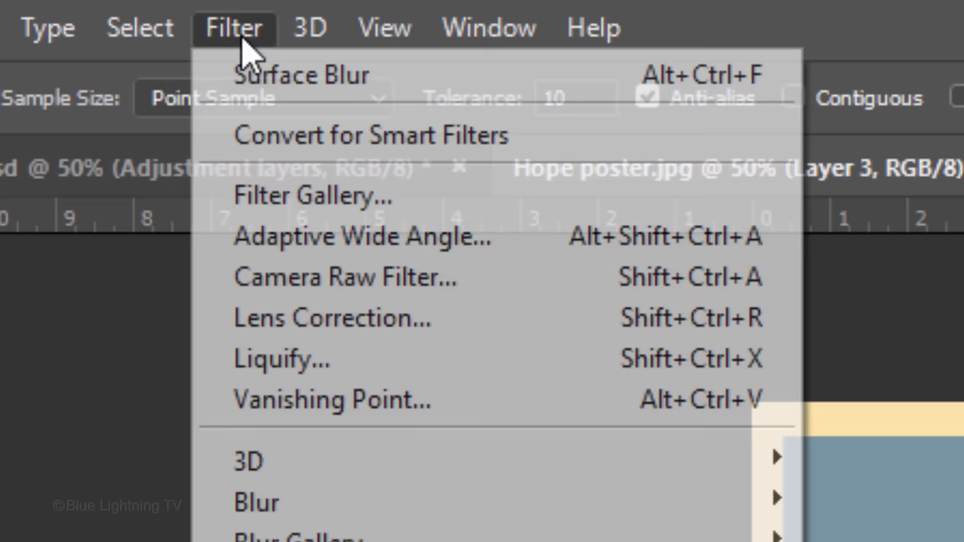
Set up a Sketch > Halftone Pattern filter with Size 1, Contrast 50 and Line pattern type
left_click(309, 197)
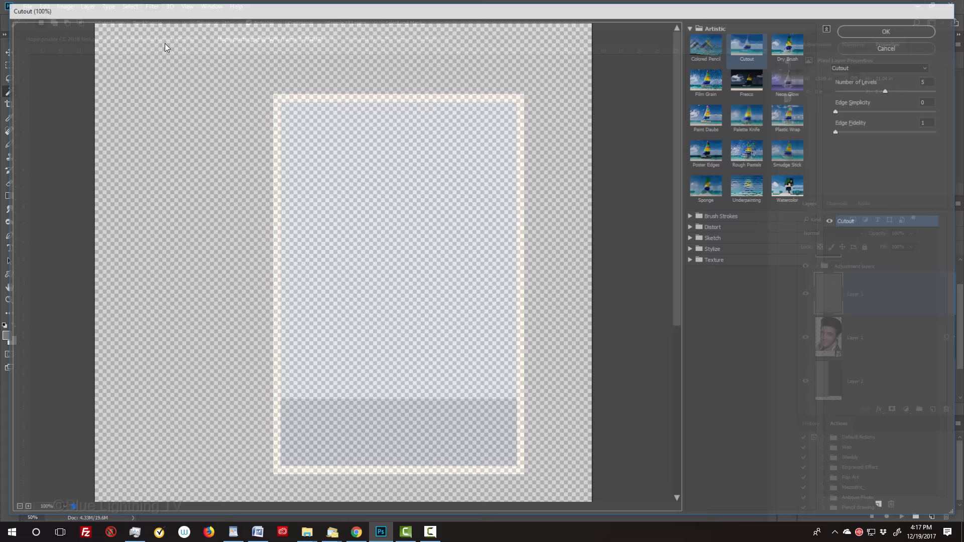
left_click(712, 238)
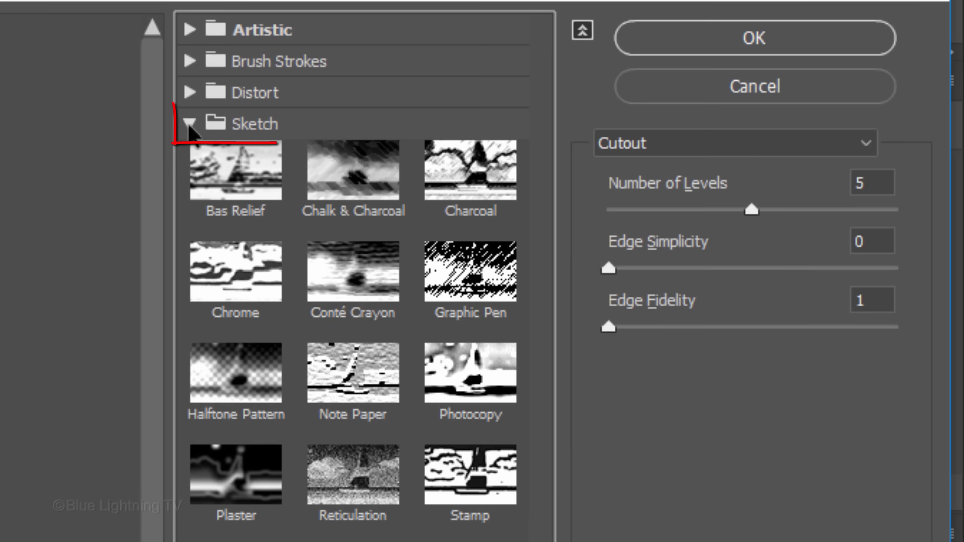
left_click(235, 374)
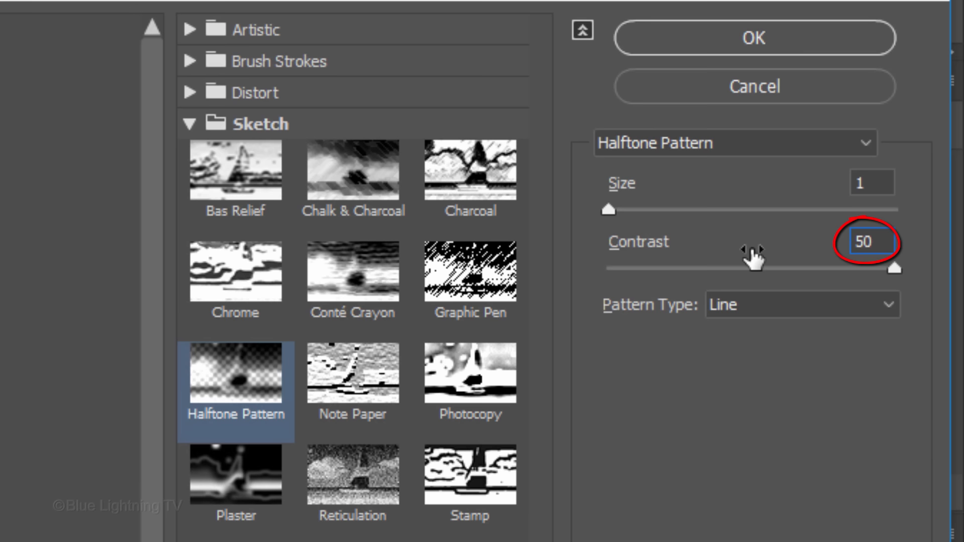
left_click(754, 38)
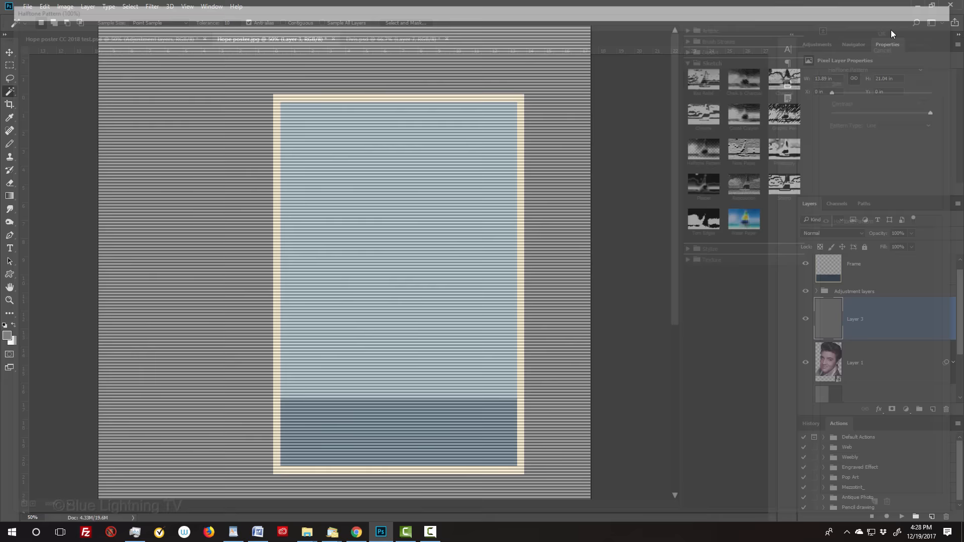
Apply the line halftone to Layer 3 and mask it to the highlights selection
left_click(837, 204)
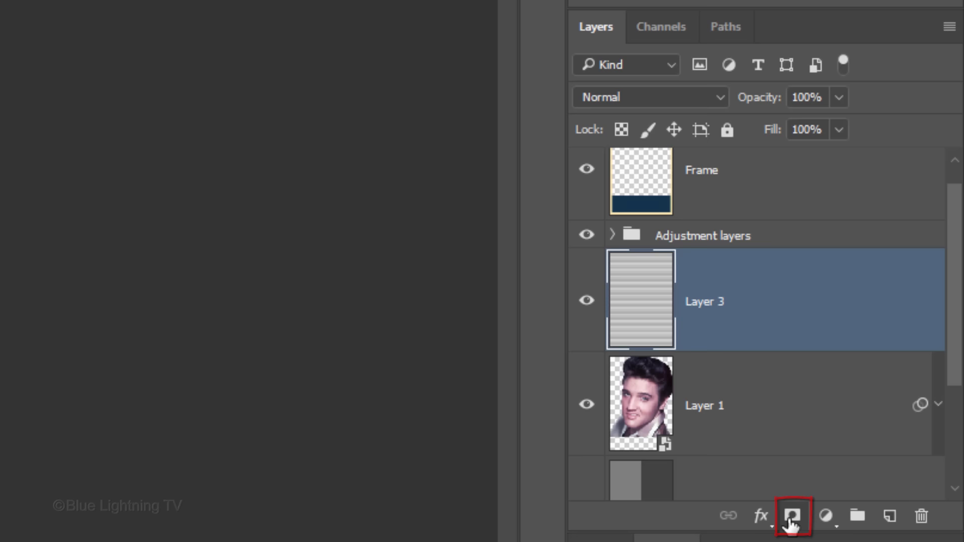
left_click(793, 516)
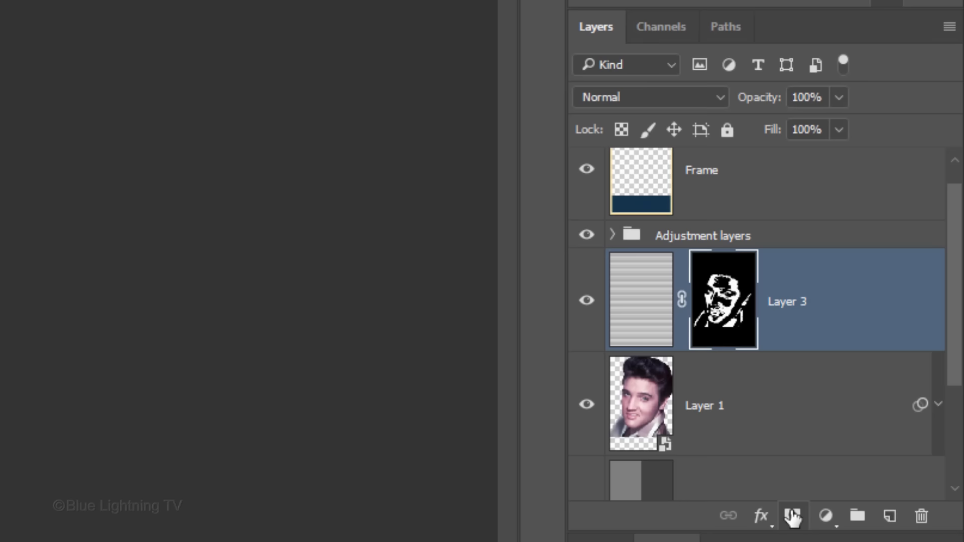
Type 'ELVIS' at 225 pt in the navy bottom panel with the Type tool
left_click(45, 217)
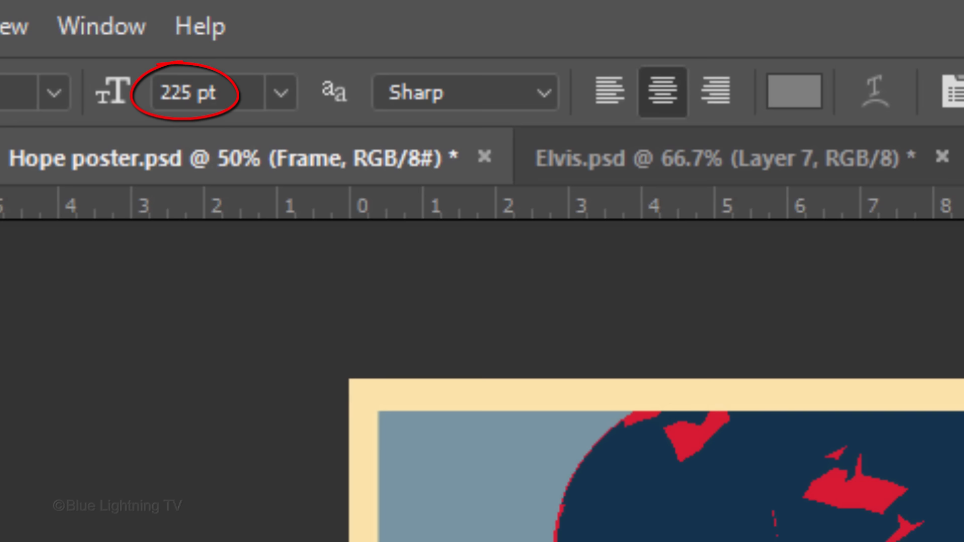
left_click(794, 91)
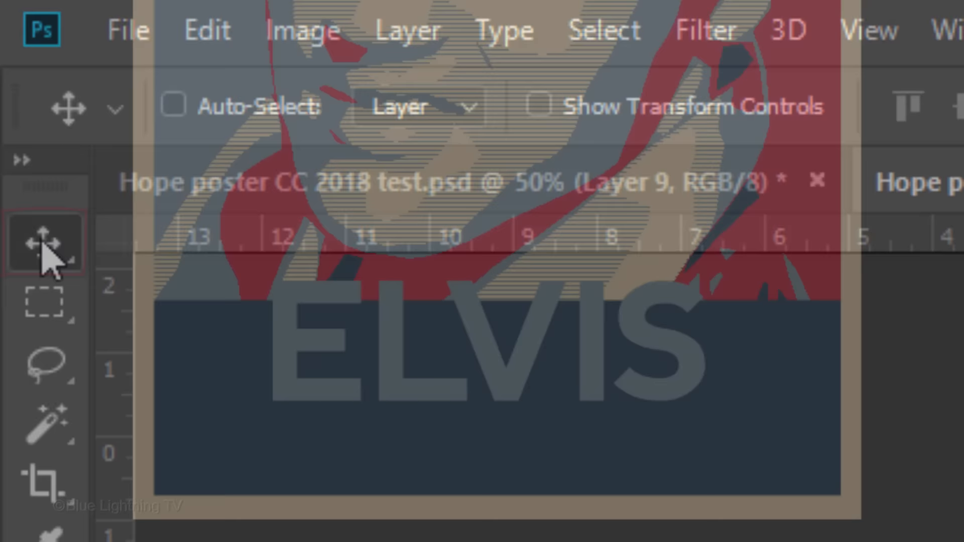
Resize and centre the ELVIS title across the navy panel, then stamp visible layers
key("Enter")
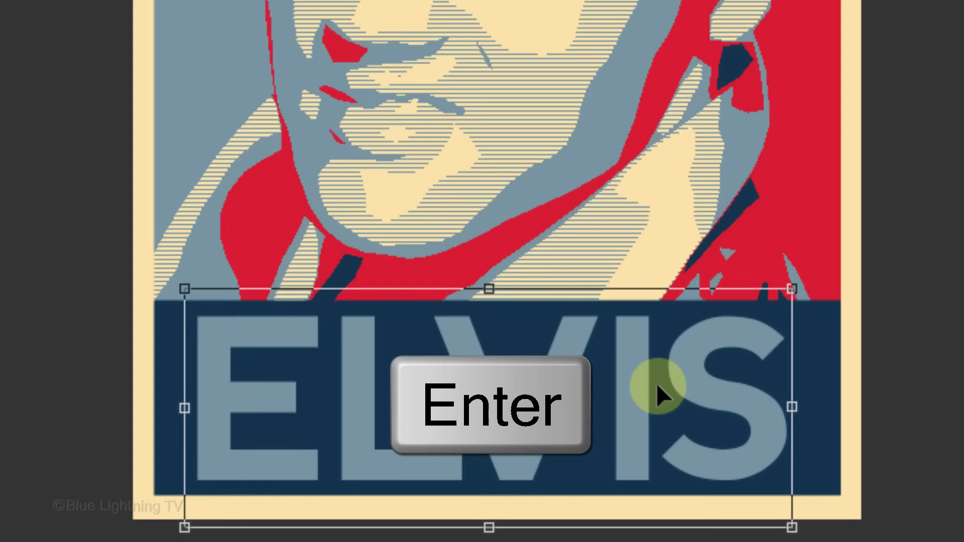
key("Return")
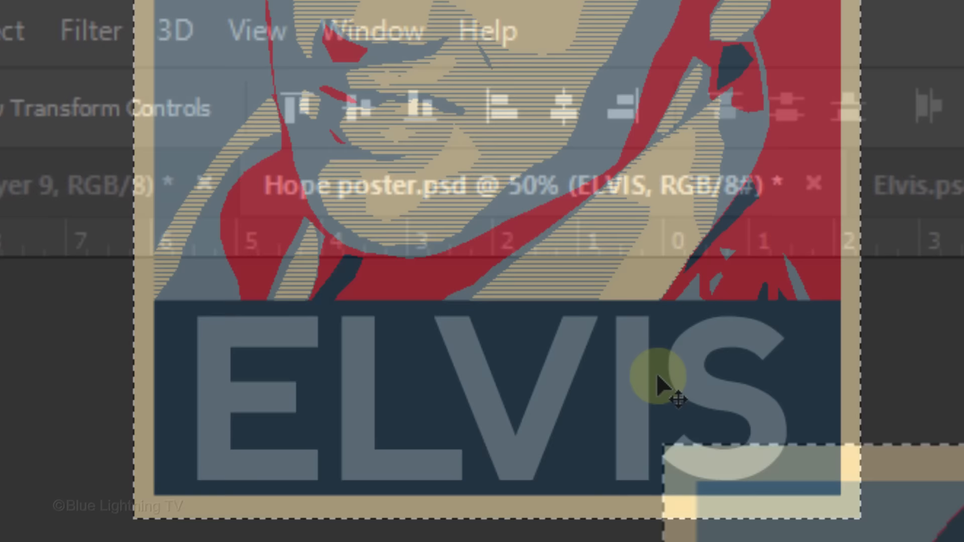
key("ctrl+shift+alt+e")
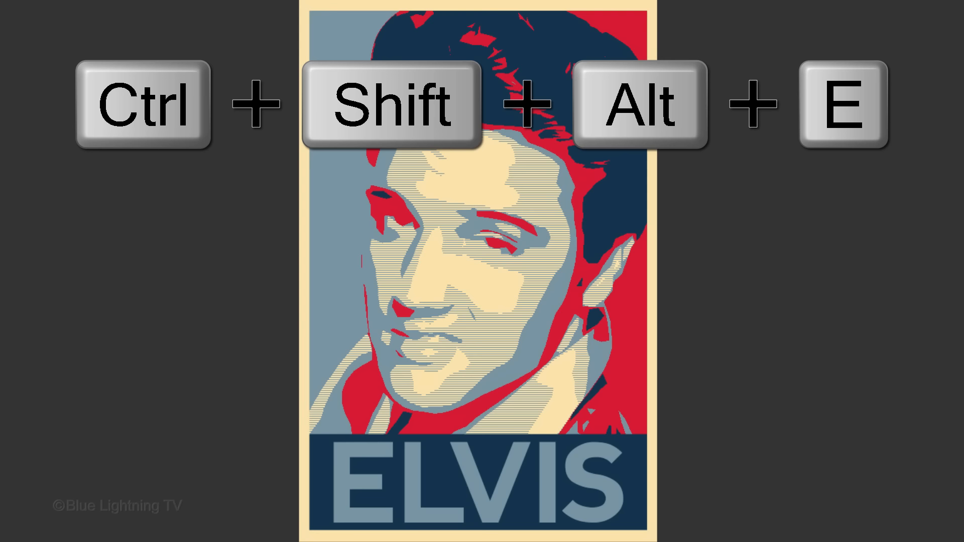